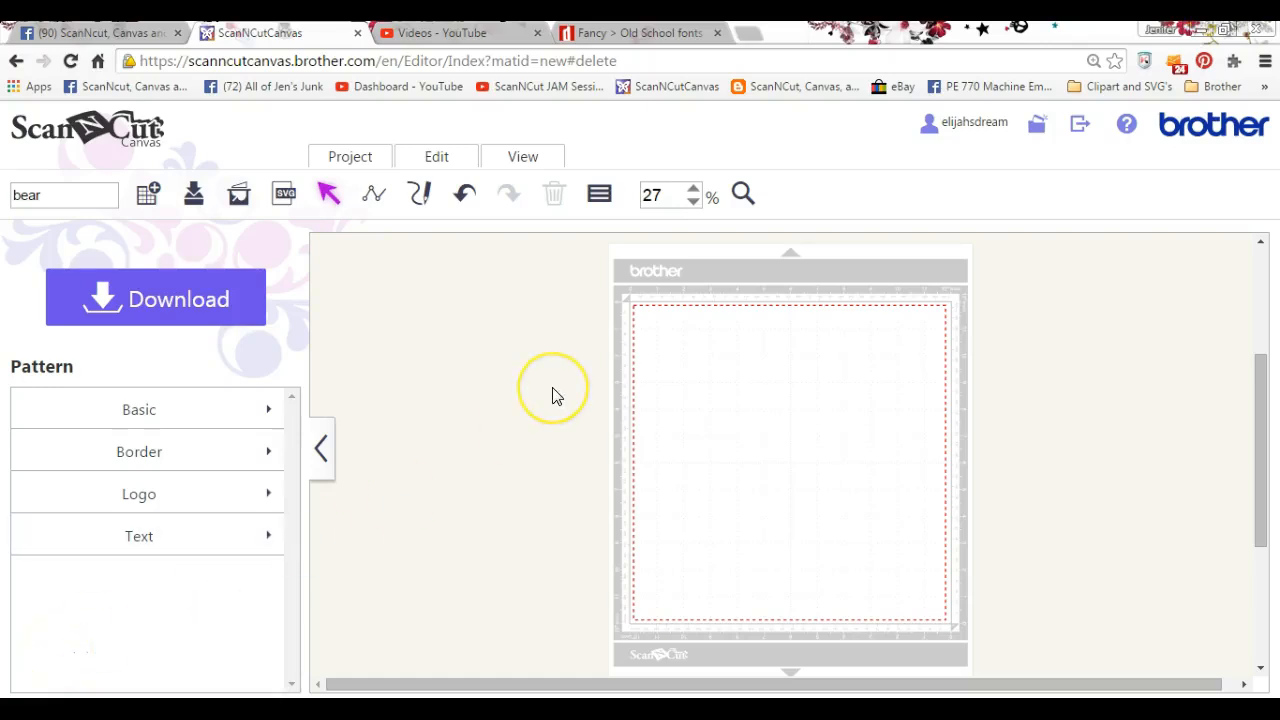
pyautogui.moveTo(557, 393)
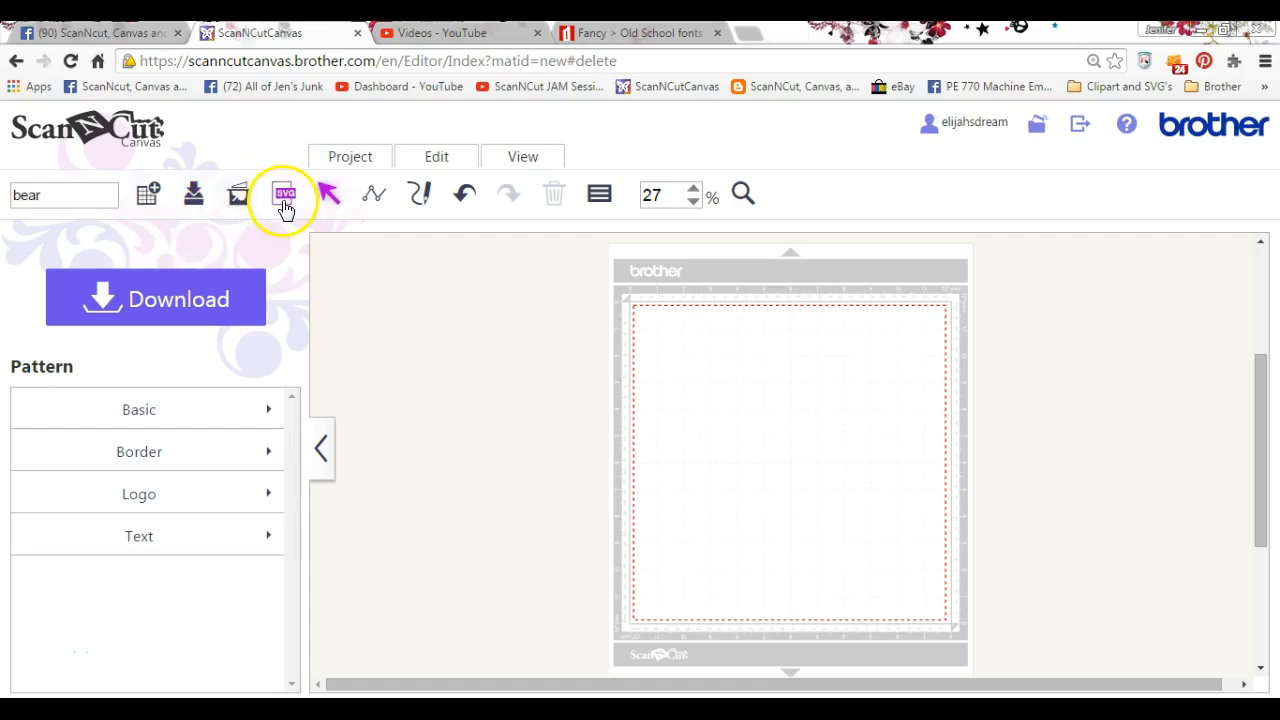
# Step: Import Gburggoldenbear.svg so the bear outline lands on the cutting mat
pyautogui.click(285, 193)
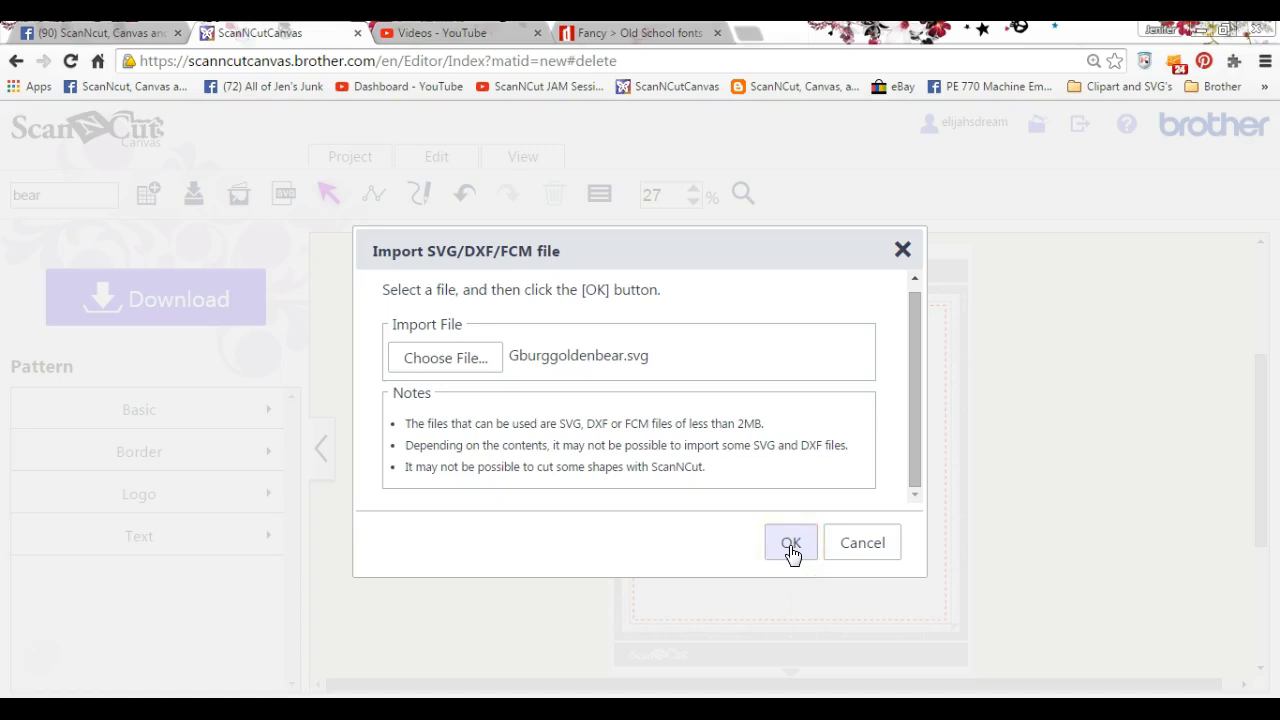
pyautogui.click(790, 542)
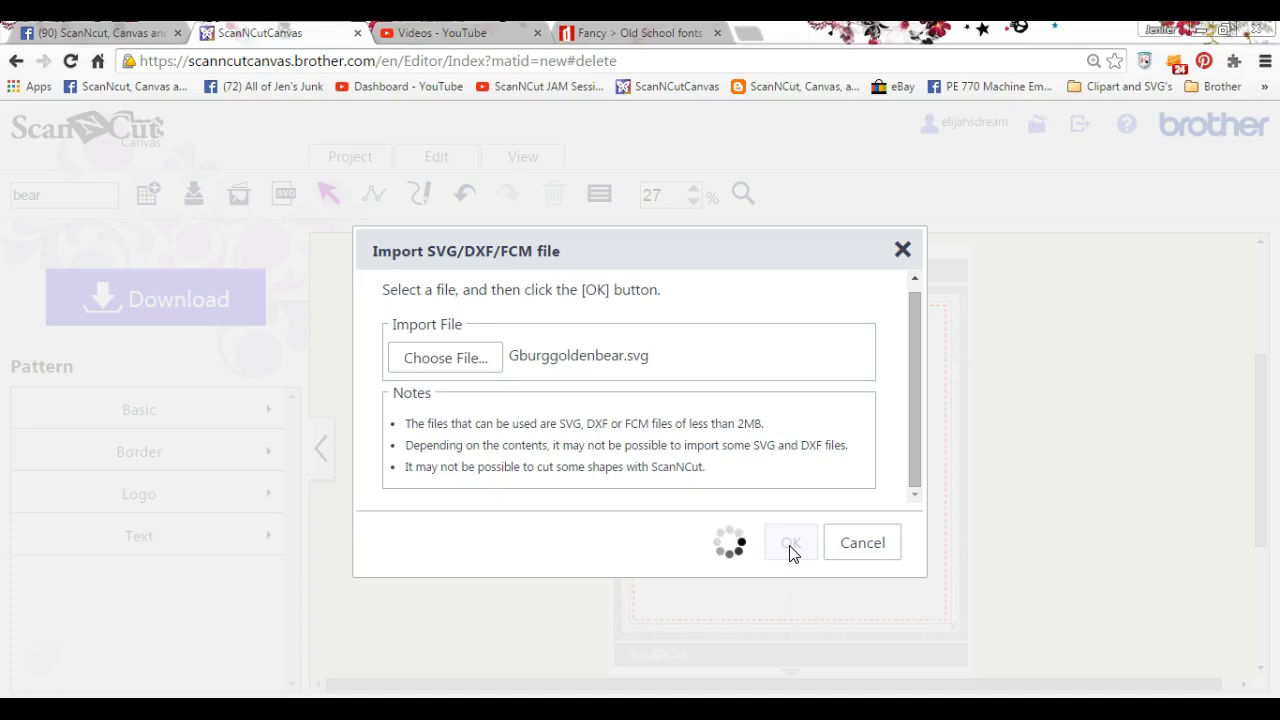
pyautogui.click(790, 542)
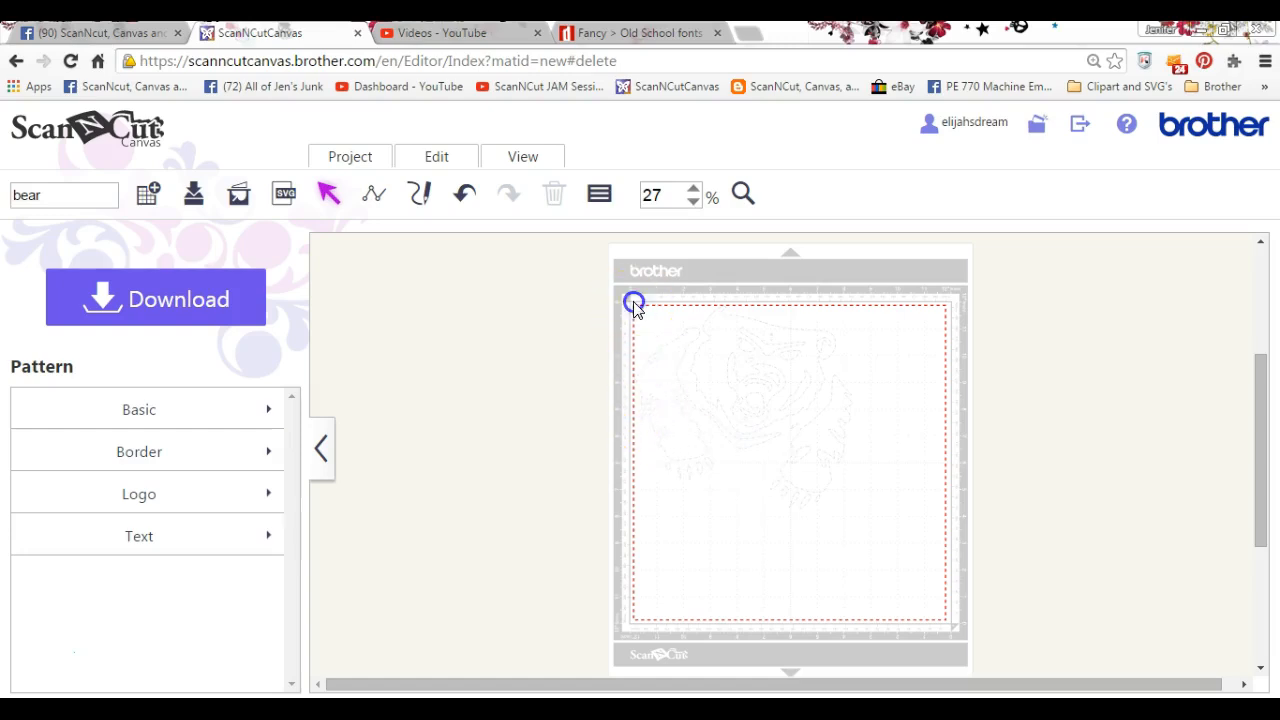
# Step: Select the whole bear and set its fill colour to black in Properties
pyautogui.moveTo(635, 303); pyautogui.dragTo(895, 527)
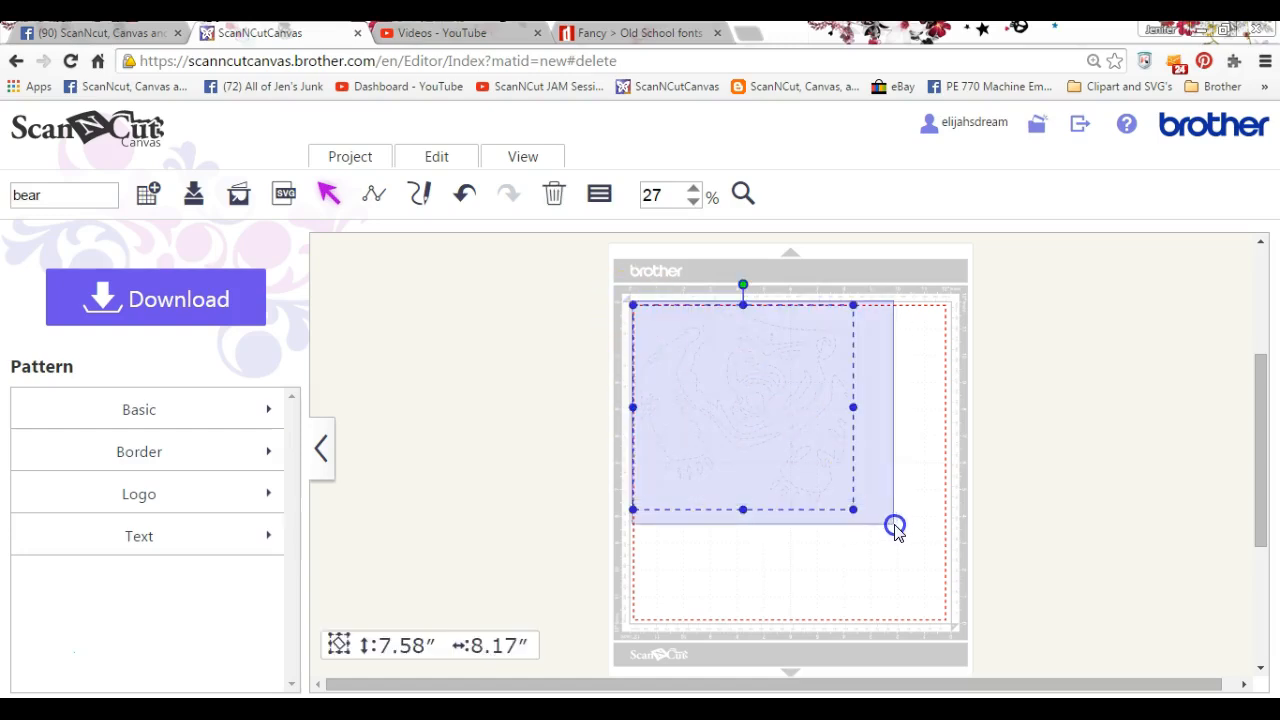
pyautogui.click(599, 194)
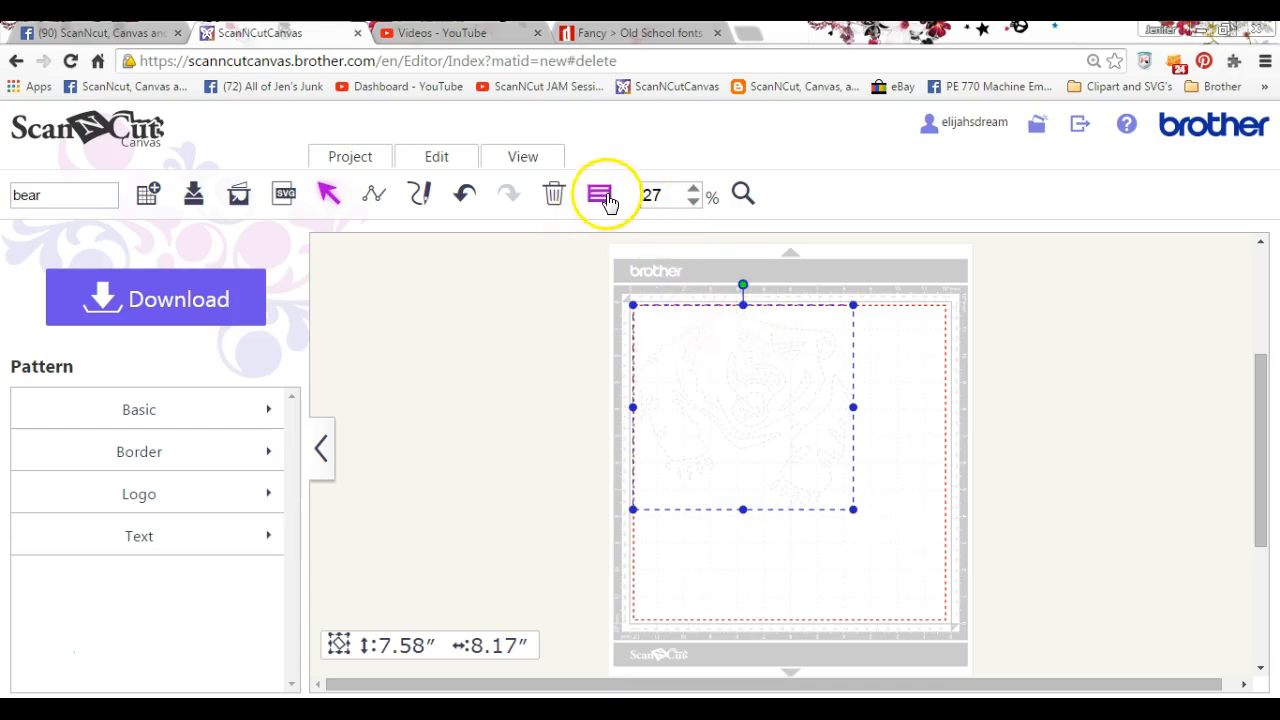
pyautogui.click(599, 194)
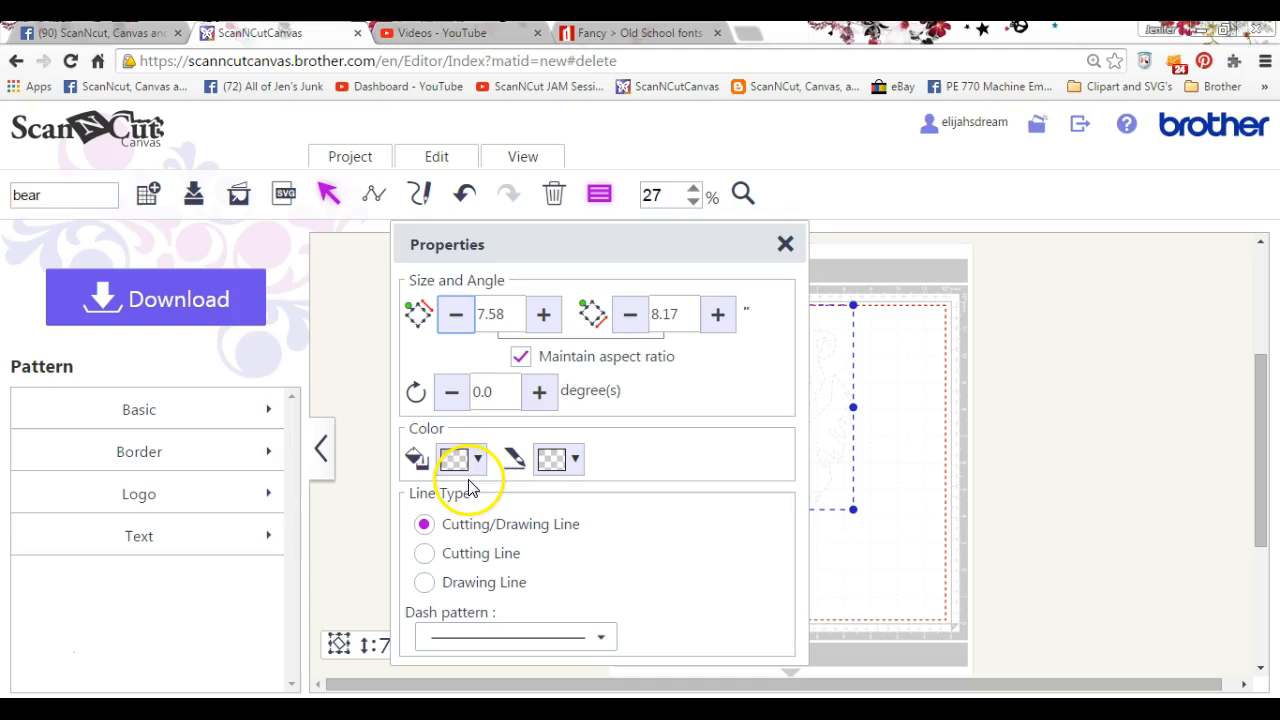
pyautogui.click(477, 459)
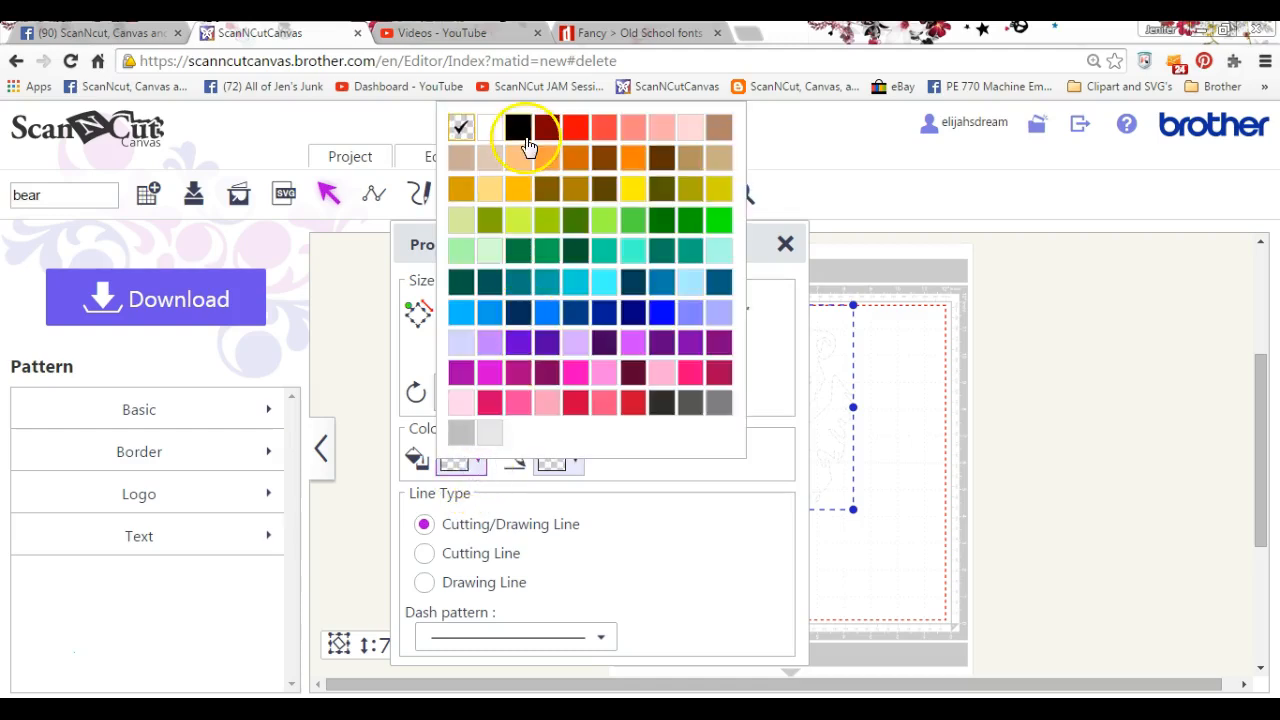
pyautogui.click(517, 127)
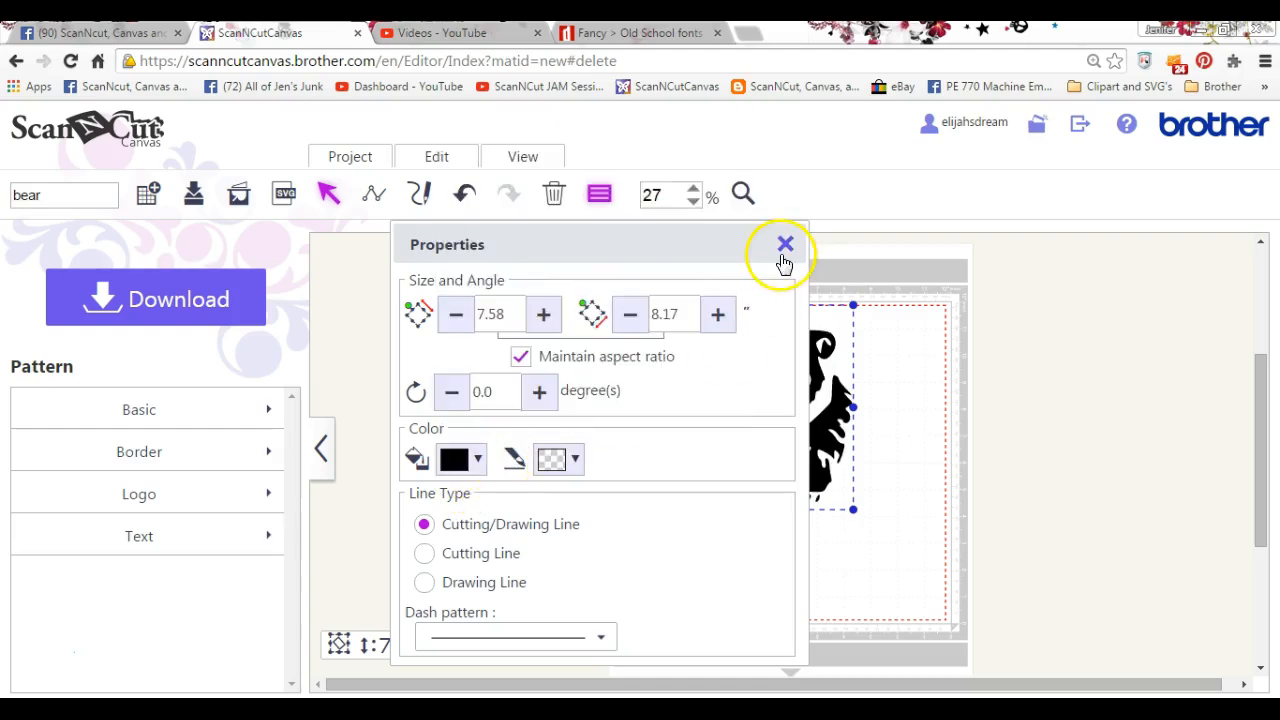
pyautogui.click(785, 243)
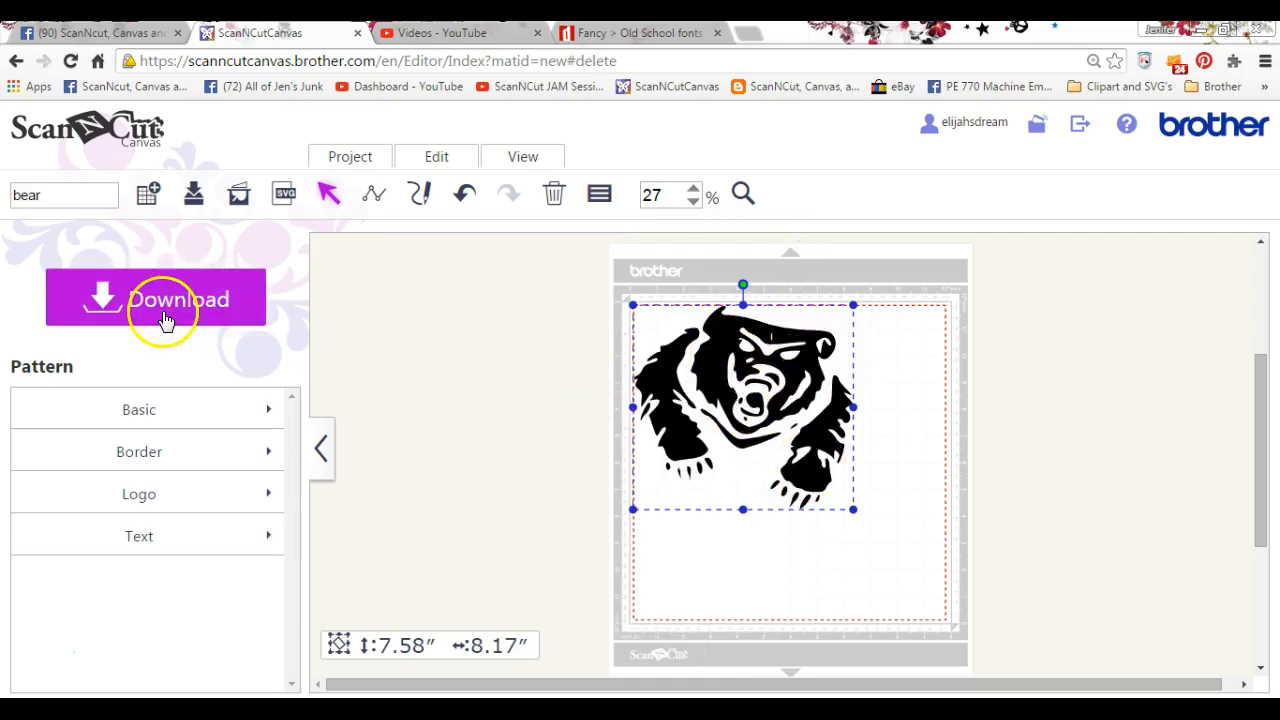
# Step: Choose Download to PC for the bear design as bear.fcm
pyautogui.click(155, 298)
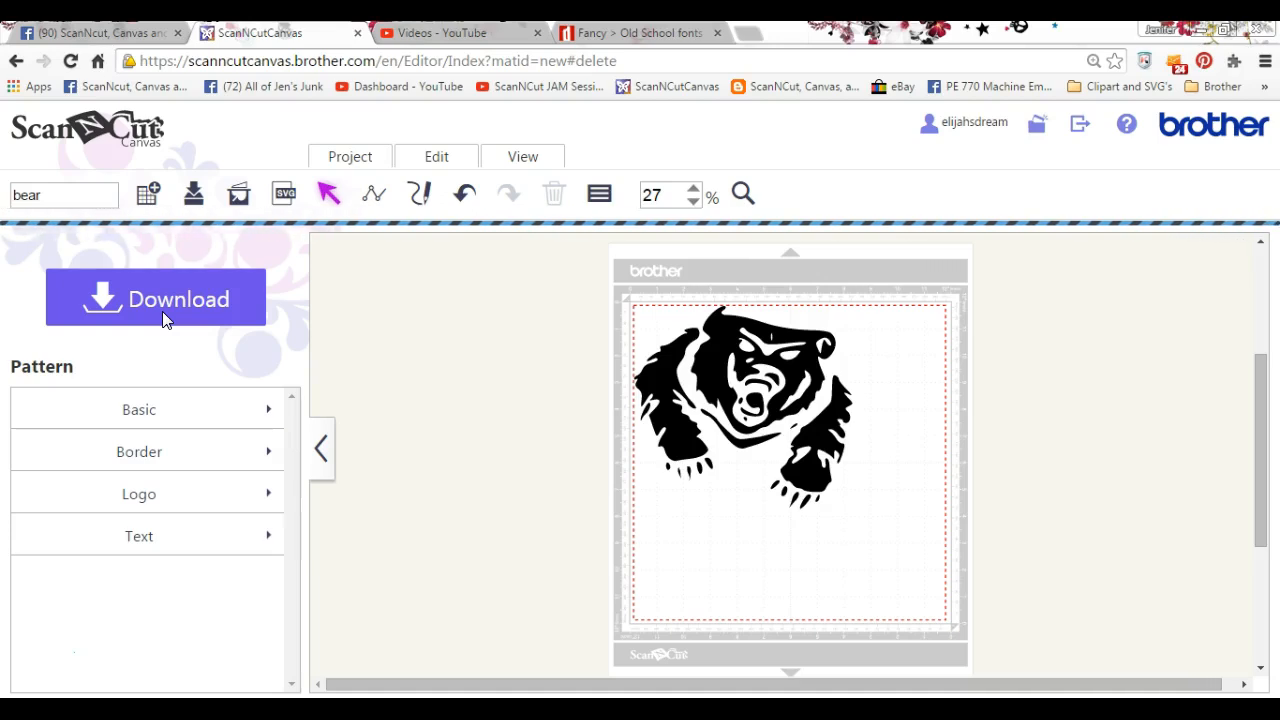
pyautogui.click(155, 298)
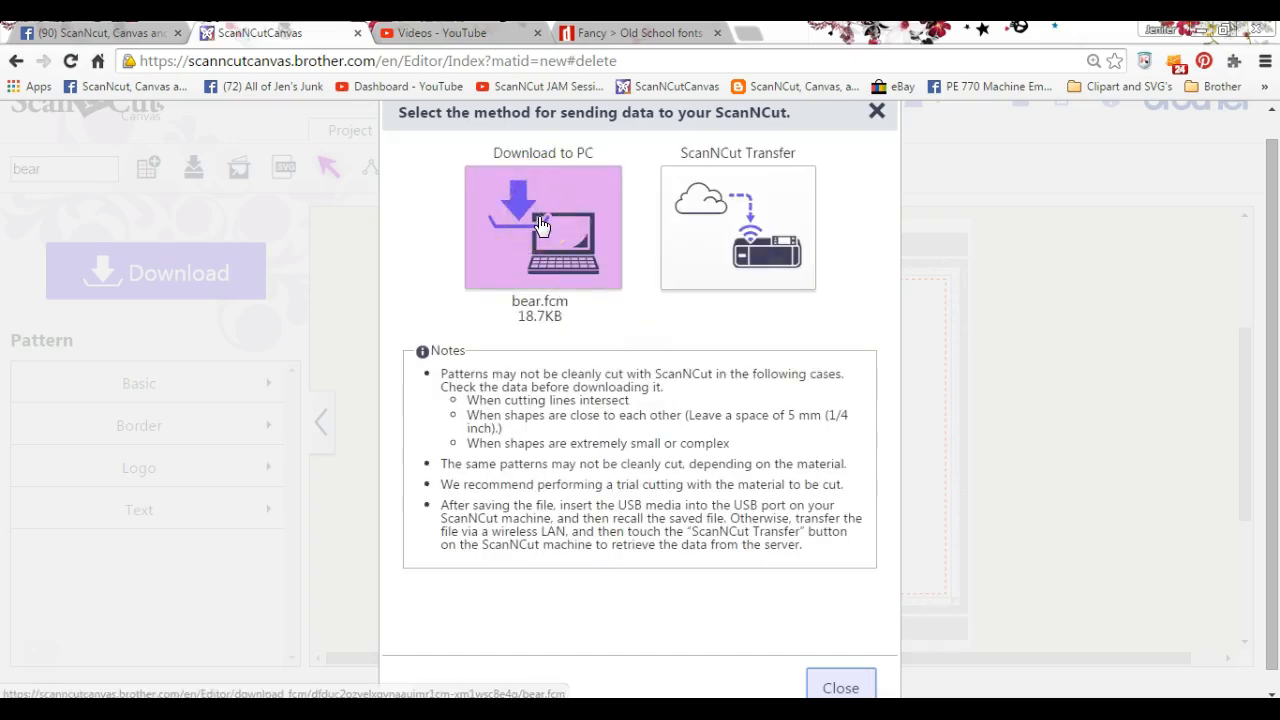
pyautogui.click(542, 227)
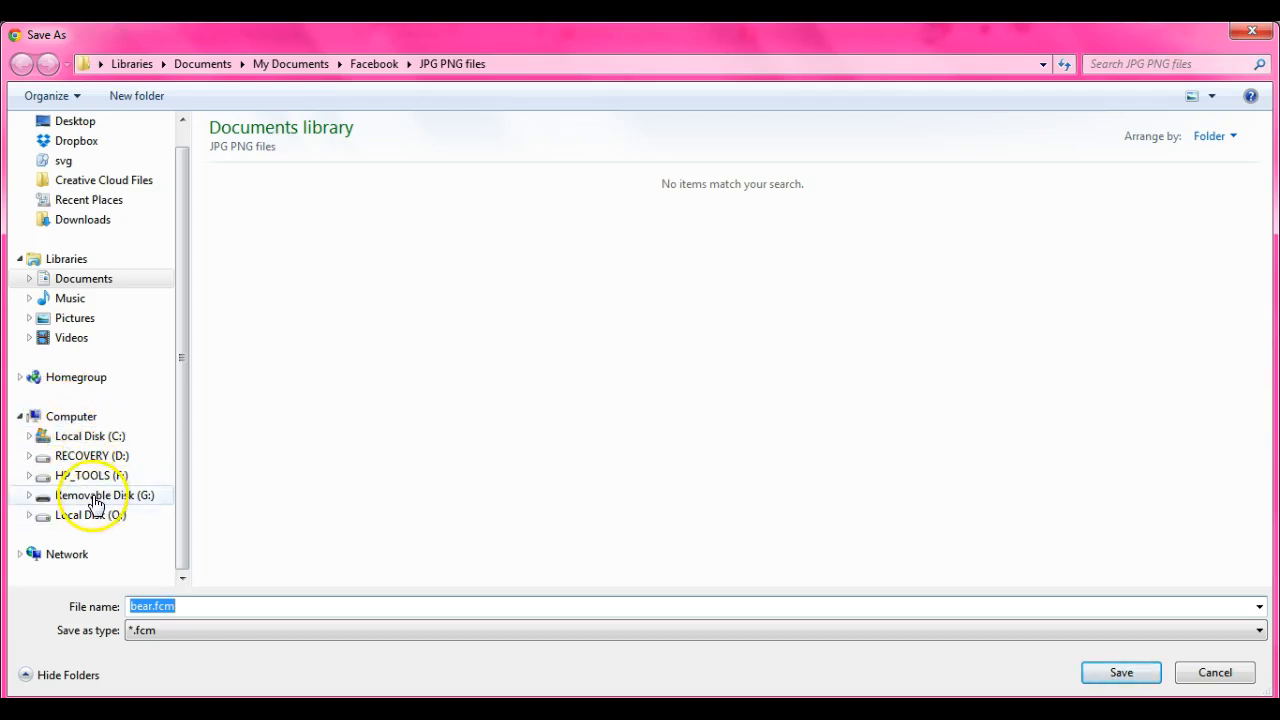
# Step: Save bear.fcm to Removable Disk (G:)
pyautogui.click(105, 494)
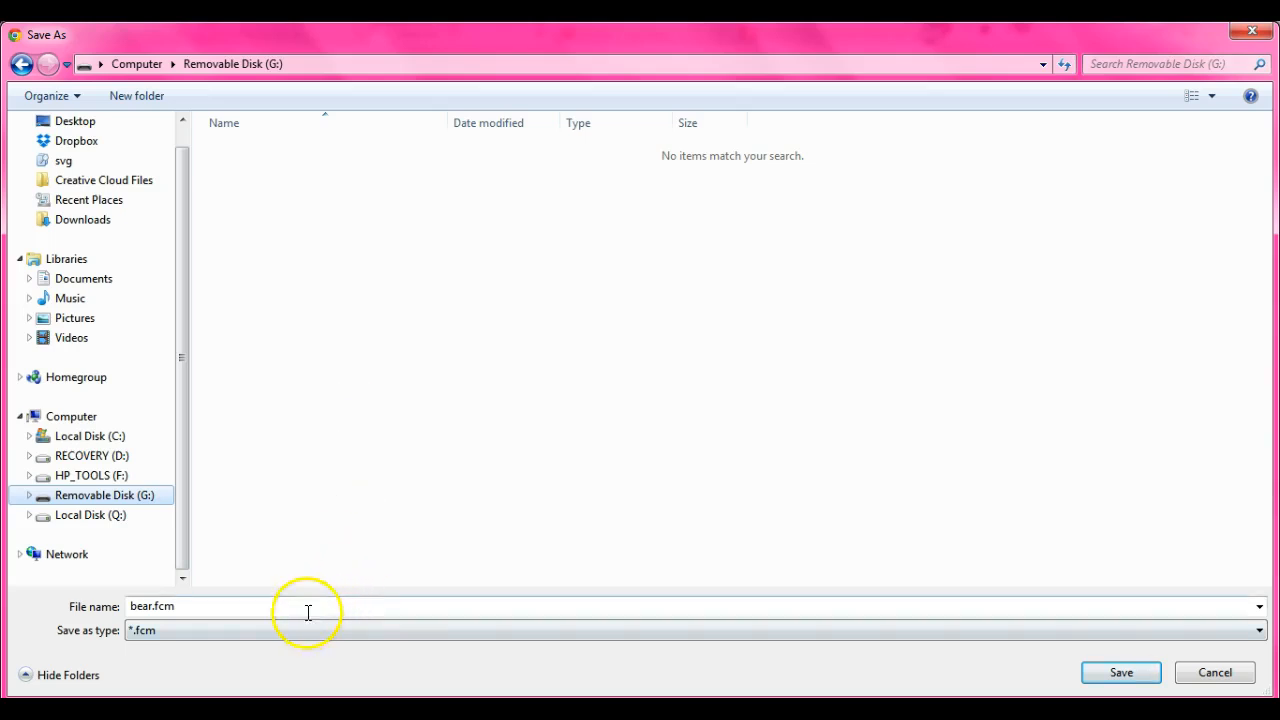
pyautogui.moveTo(948, 600)
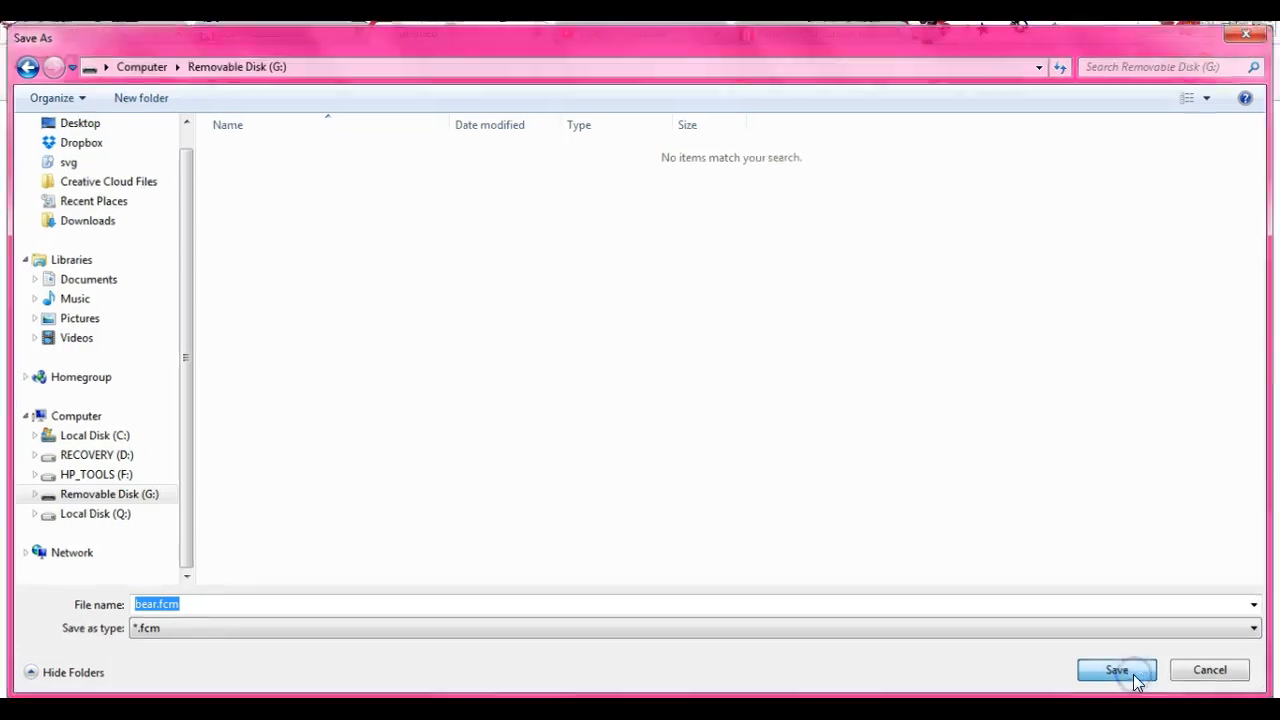
pyautogui.click(1116, 669)
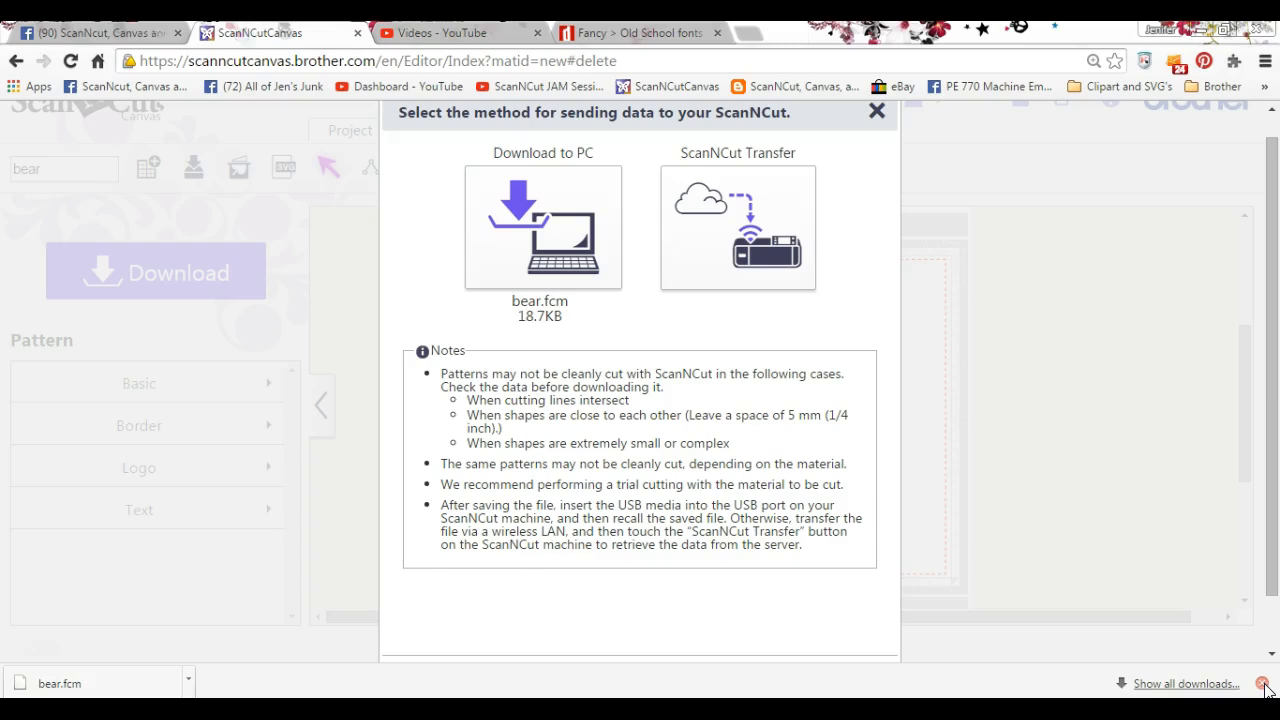
pyautogui.moveTo(860, 183)
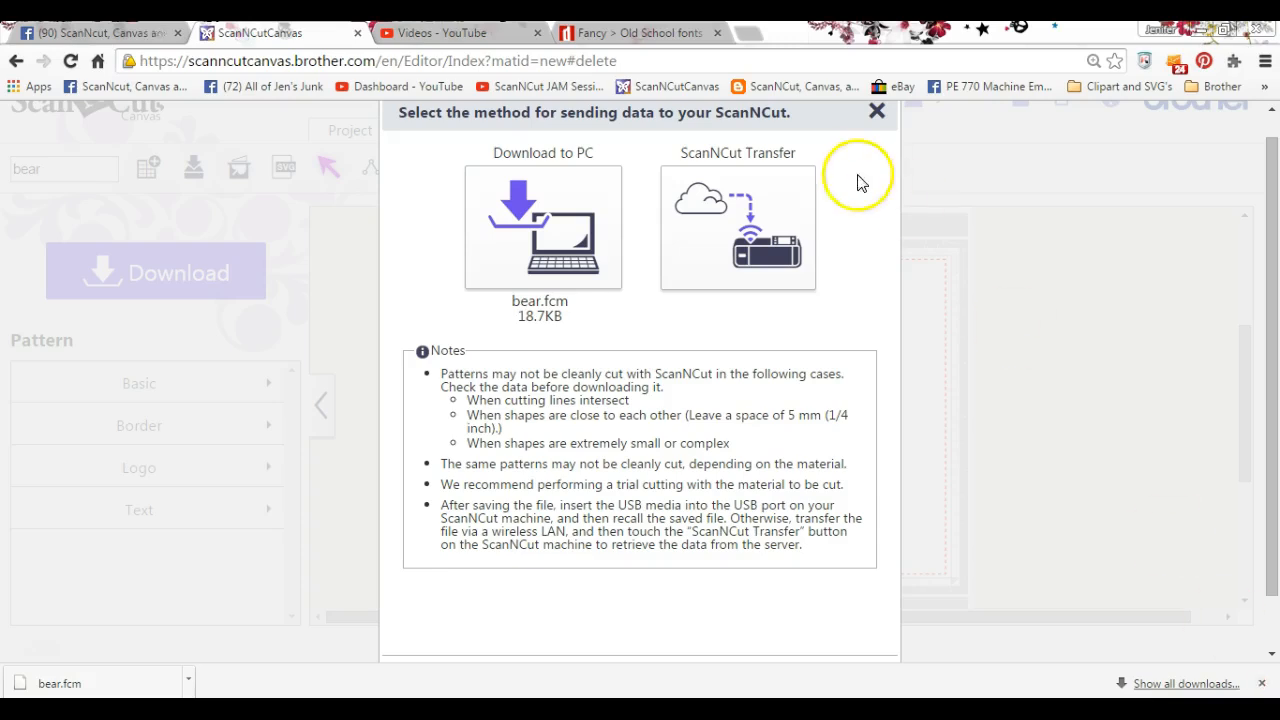
pyautogui.moveTo(728, 230)
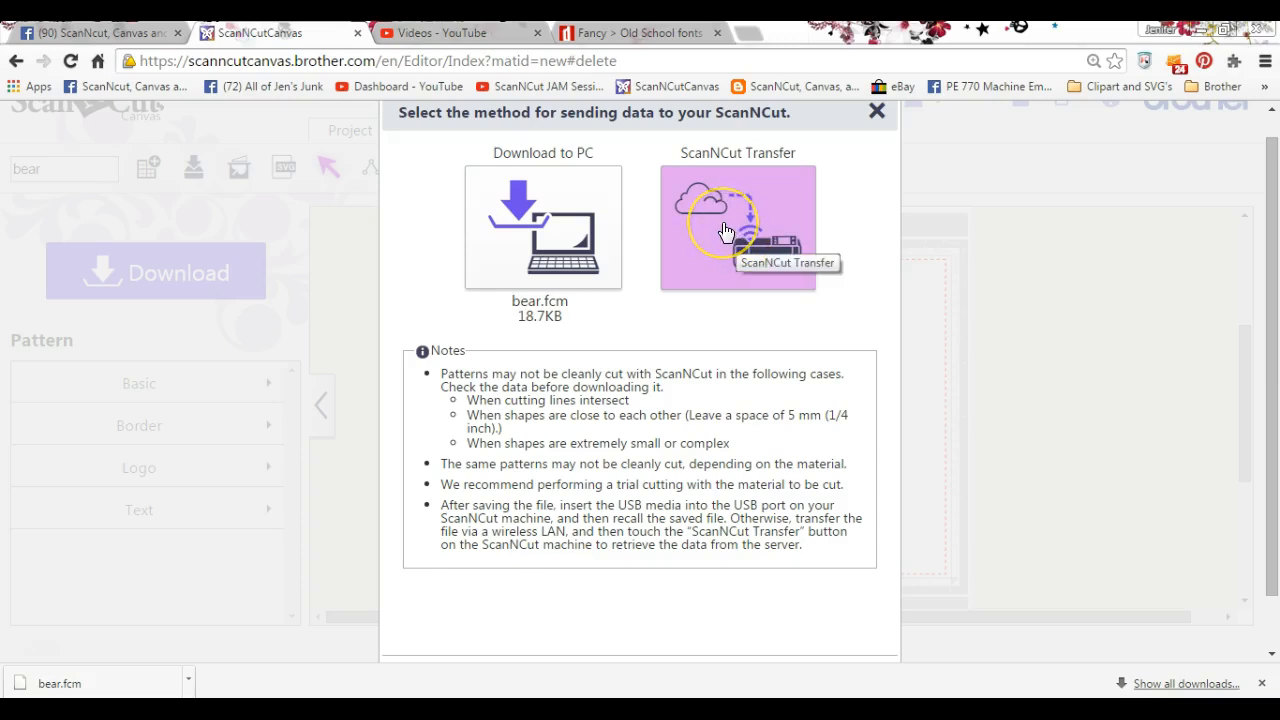
pyautogui.moveTo(738, 280)
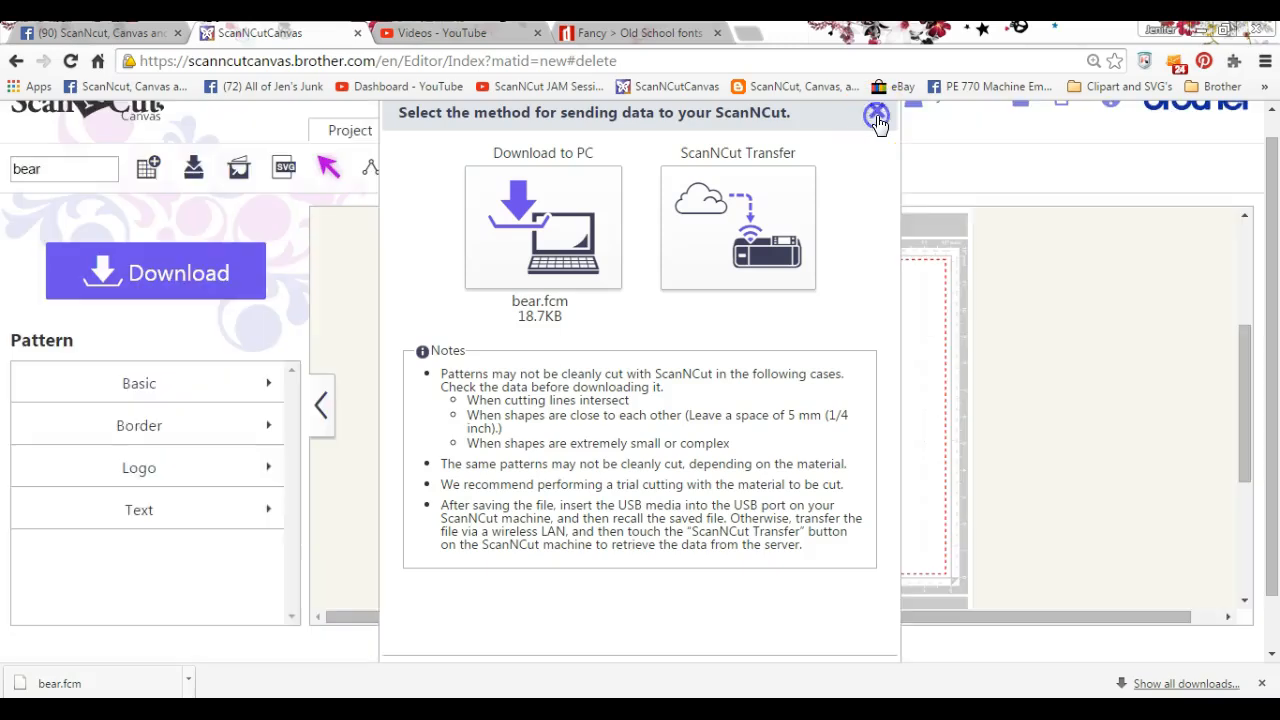
pyautogui.click(877, 114)
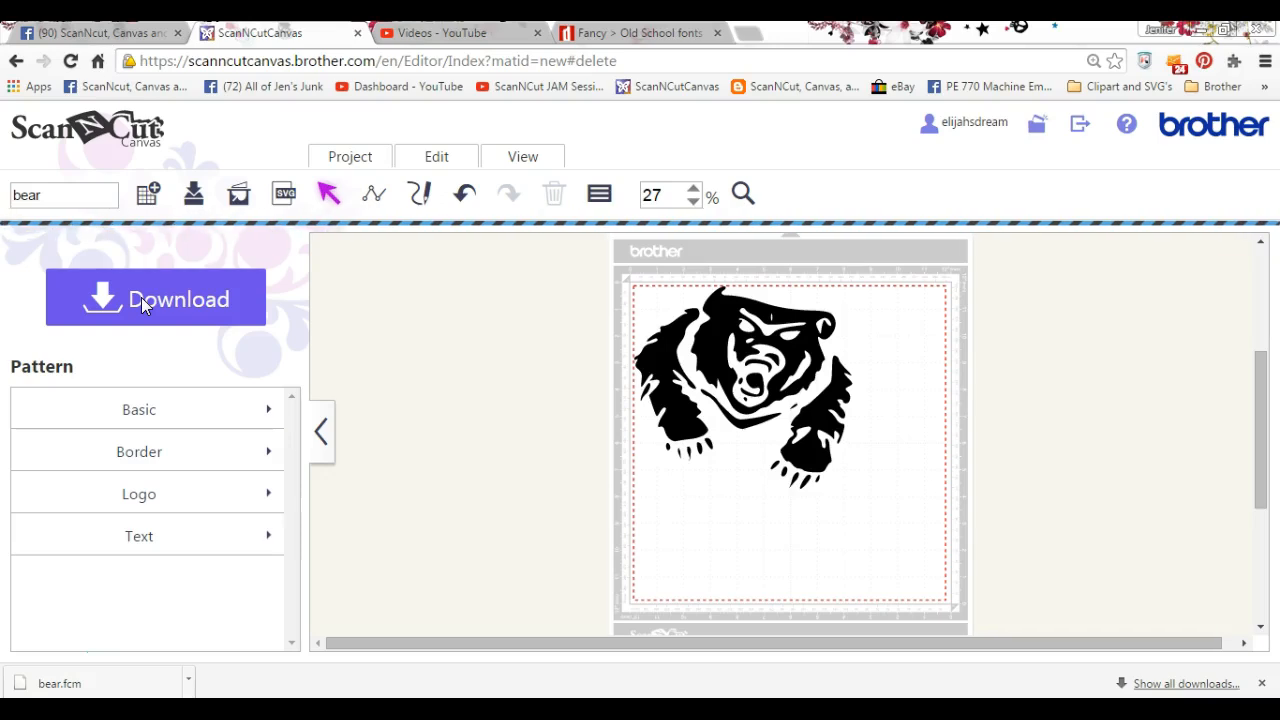
pyautogui.click(155, 298)
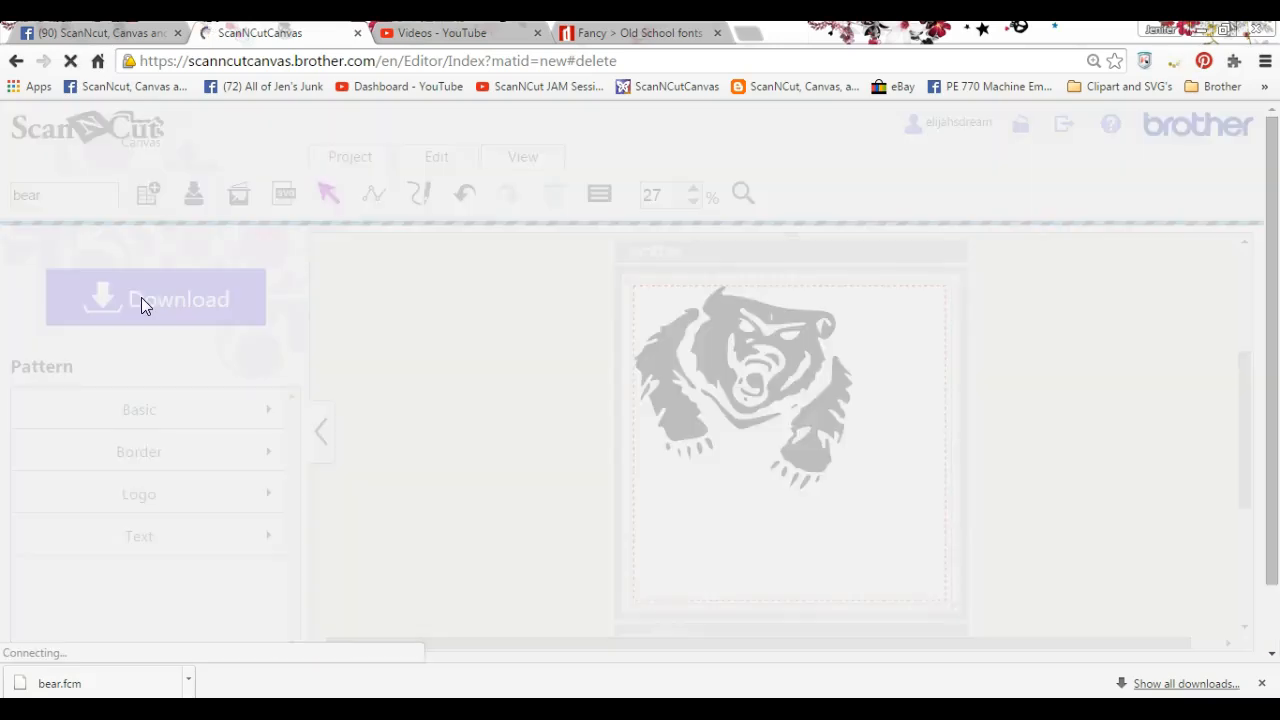
pyautogui.click(155, 298)
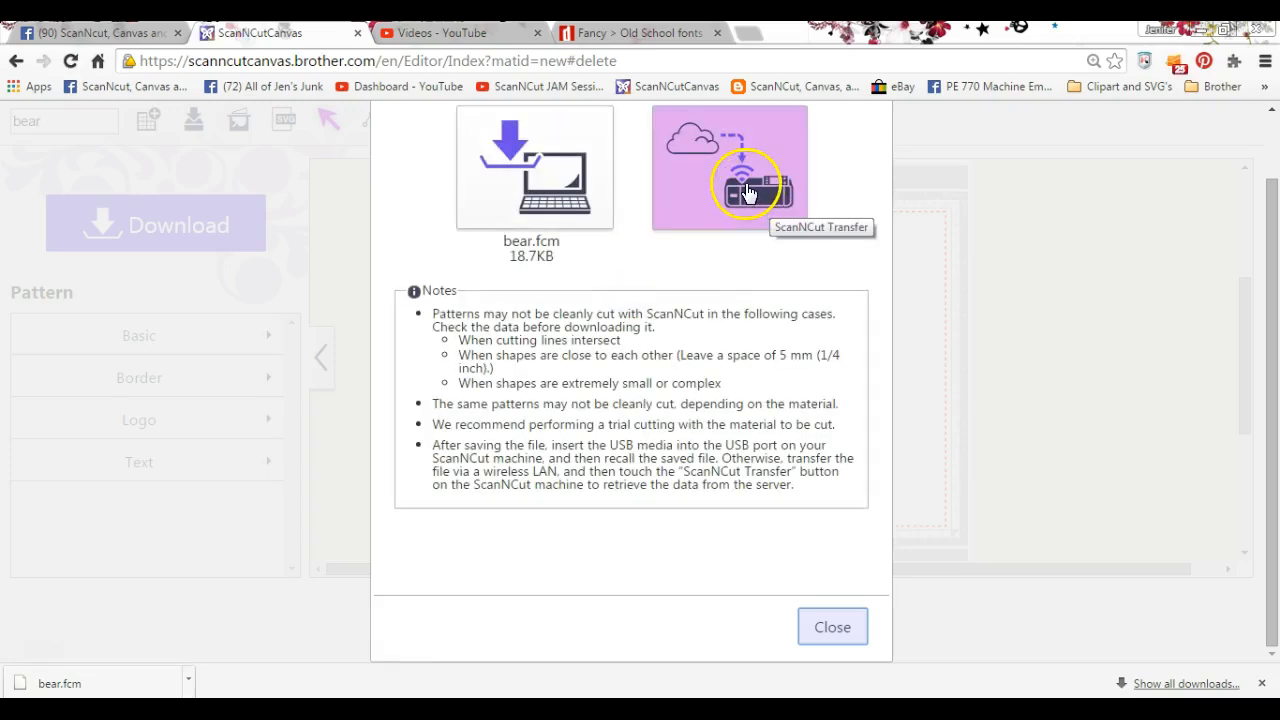
# Step: Send the bear via ScanNCut Transfer and dismiss the ready notice
pyautogui.click(730, 167)
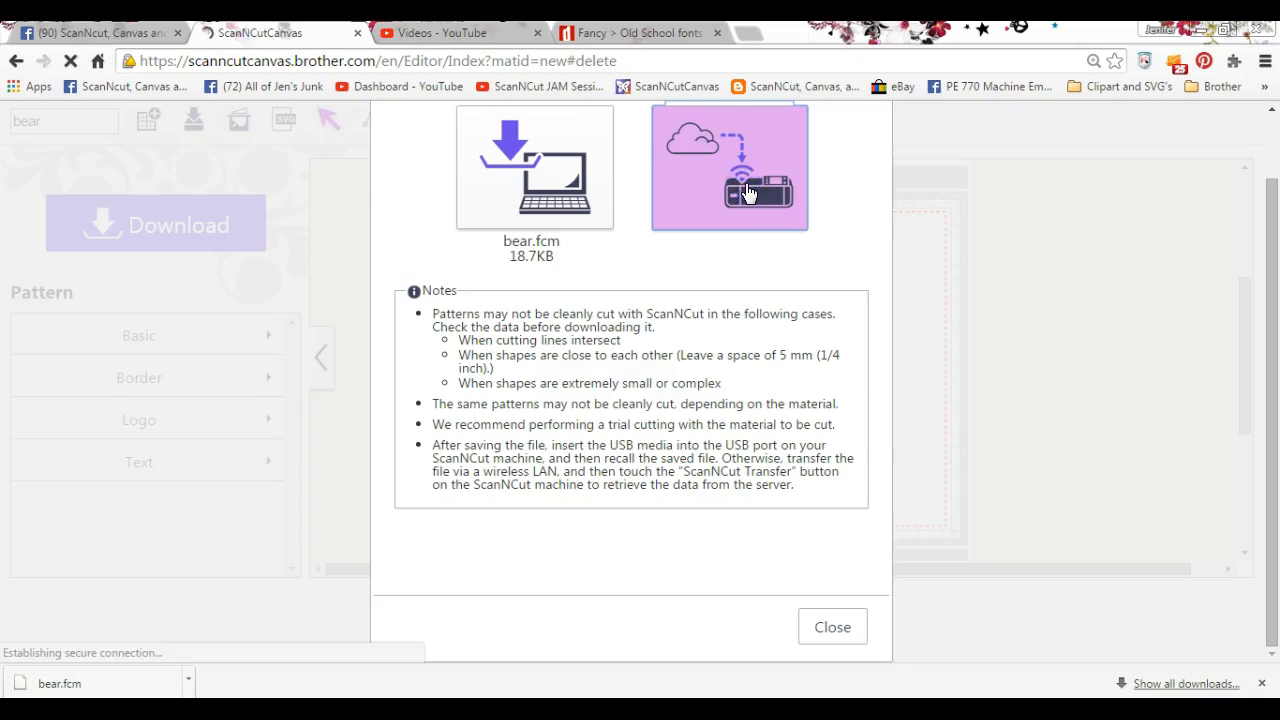
pyautogui.click(728, 167)
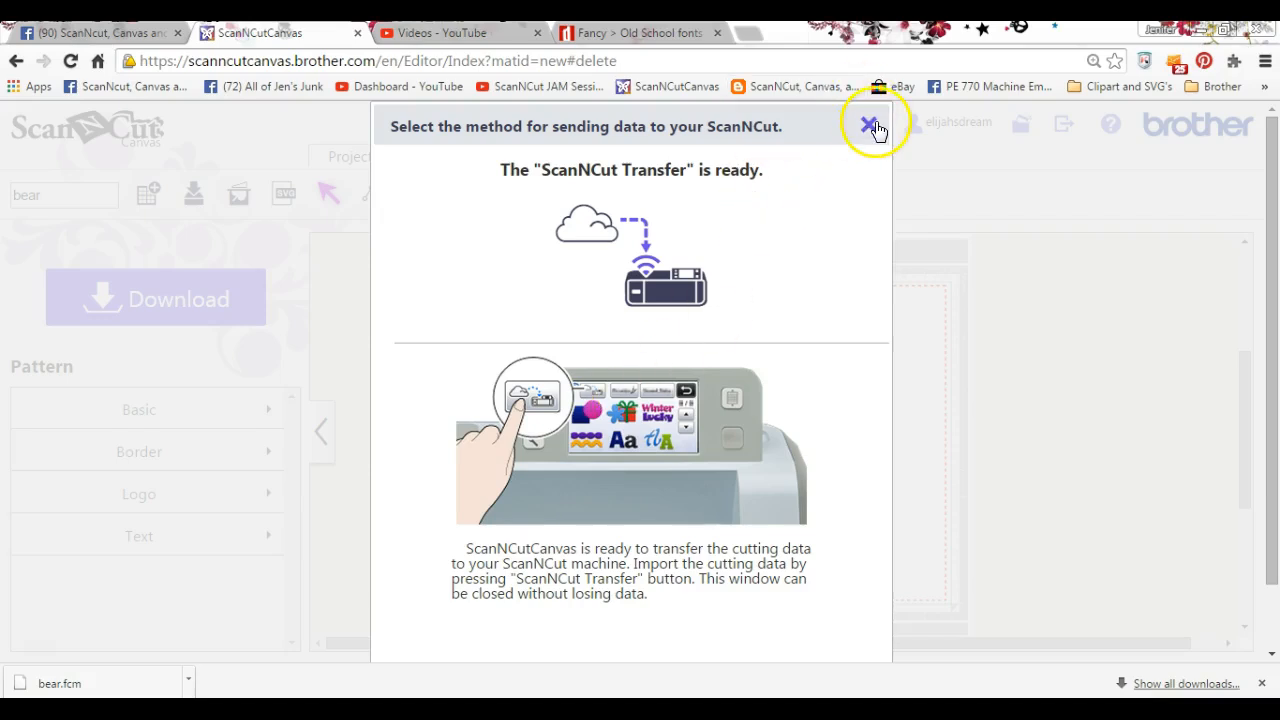
pyautogui.click(866, 124)
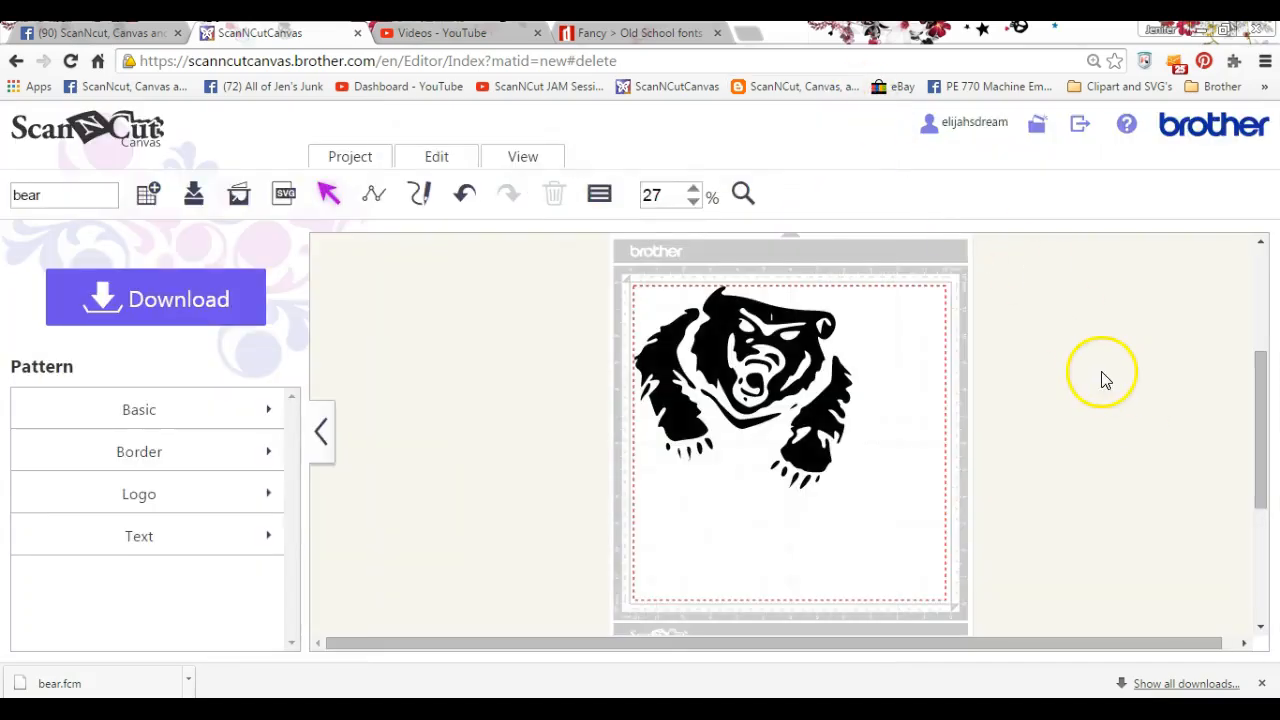